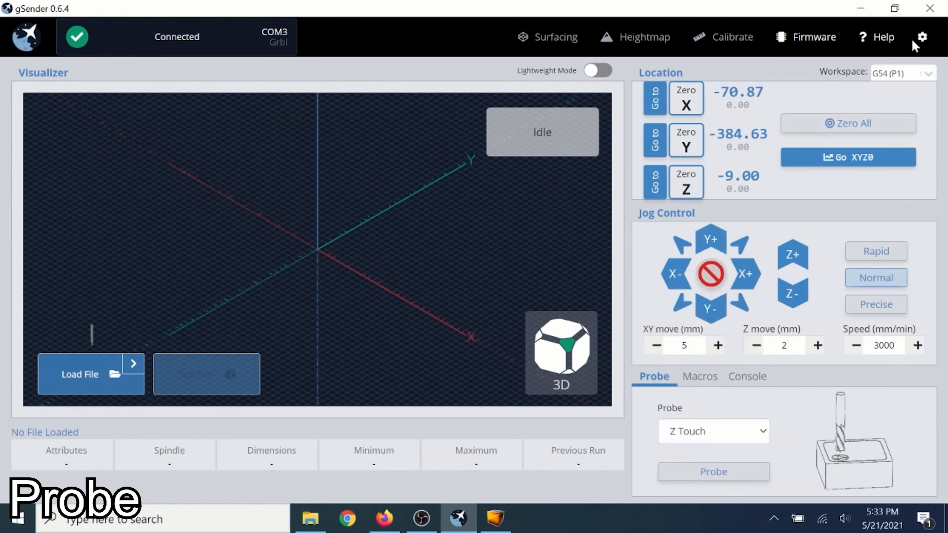
- Review the probe settings and pick a tool diameter for probing
click(921, 37)
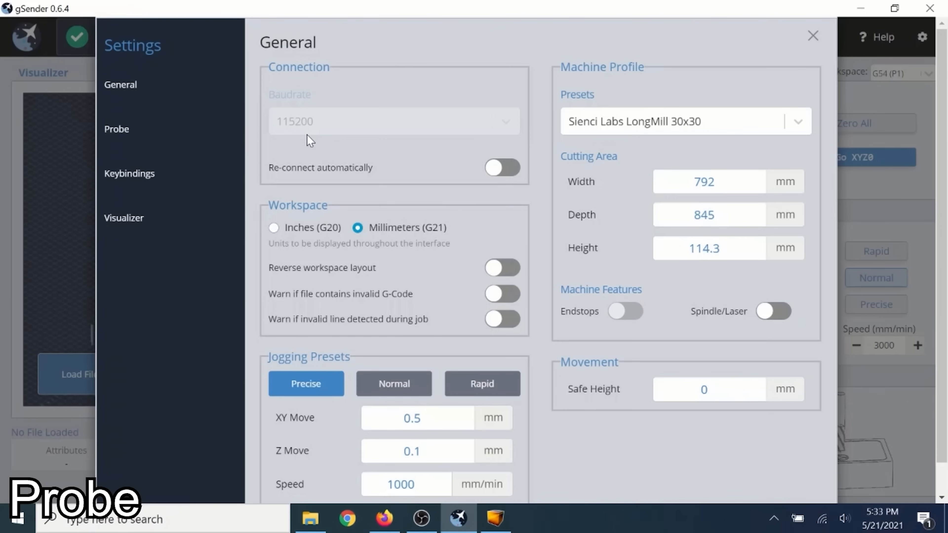
click(116, 129)
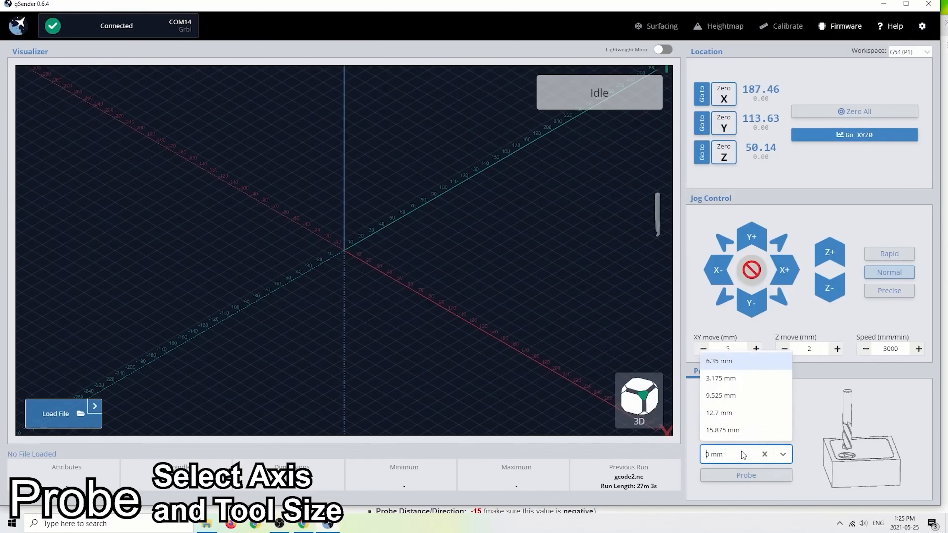
click(721, 377)
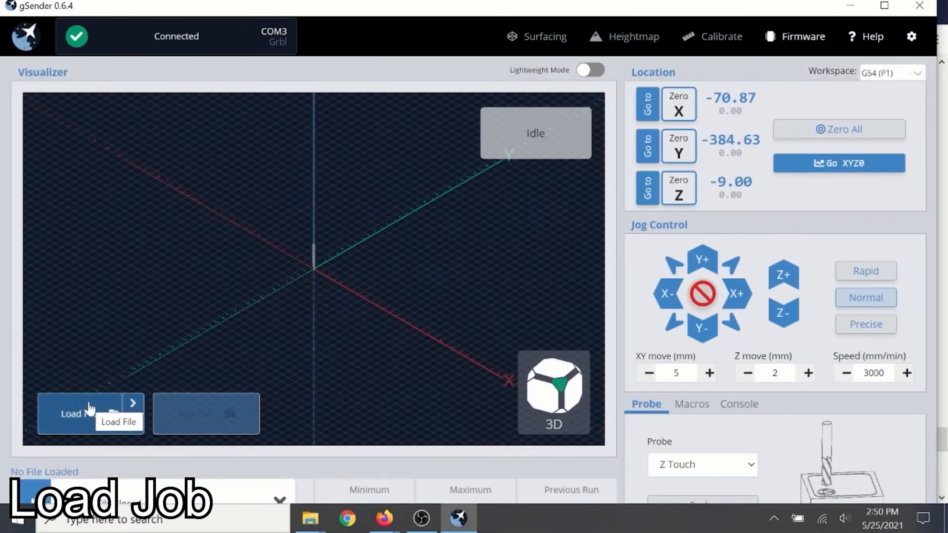
- Load the longmill-line.nc job file from Documents
click(78, 414)
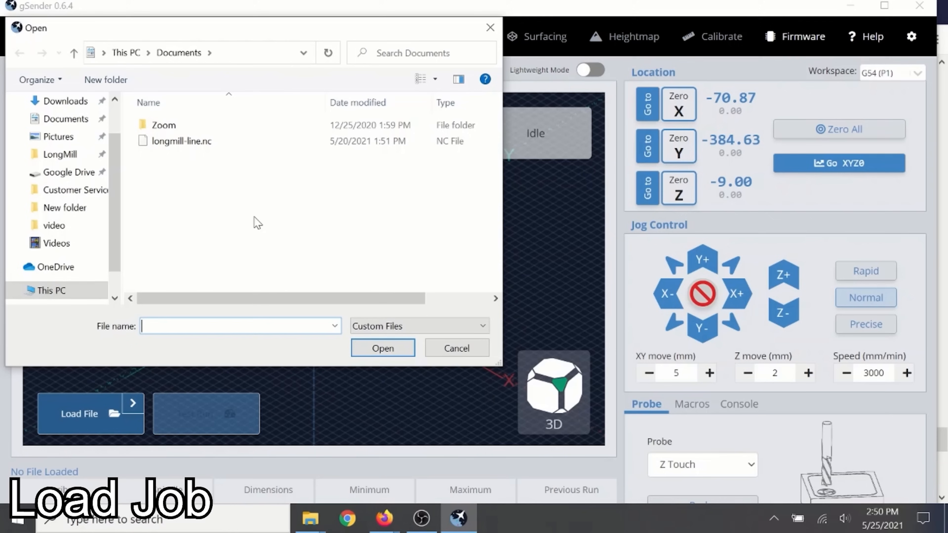
click(178, 140)
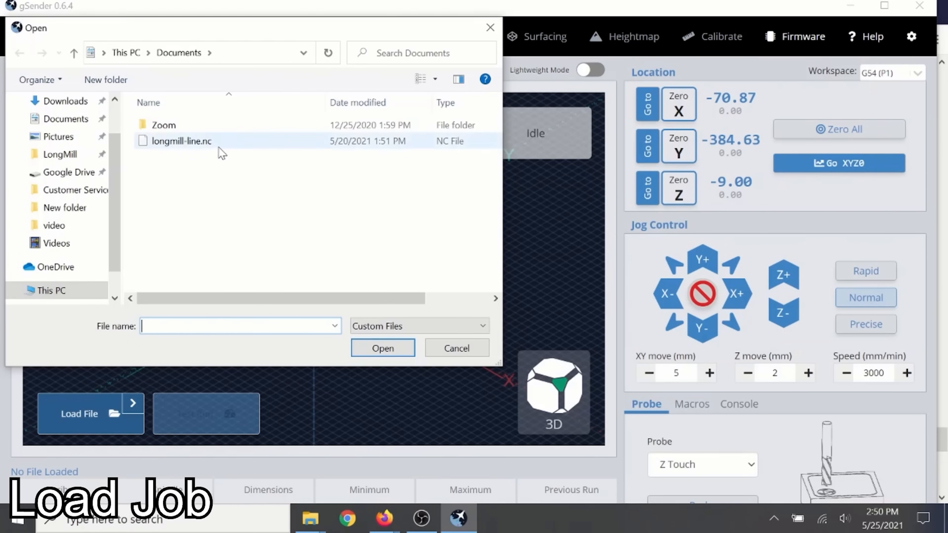
double_click(179, 140)
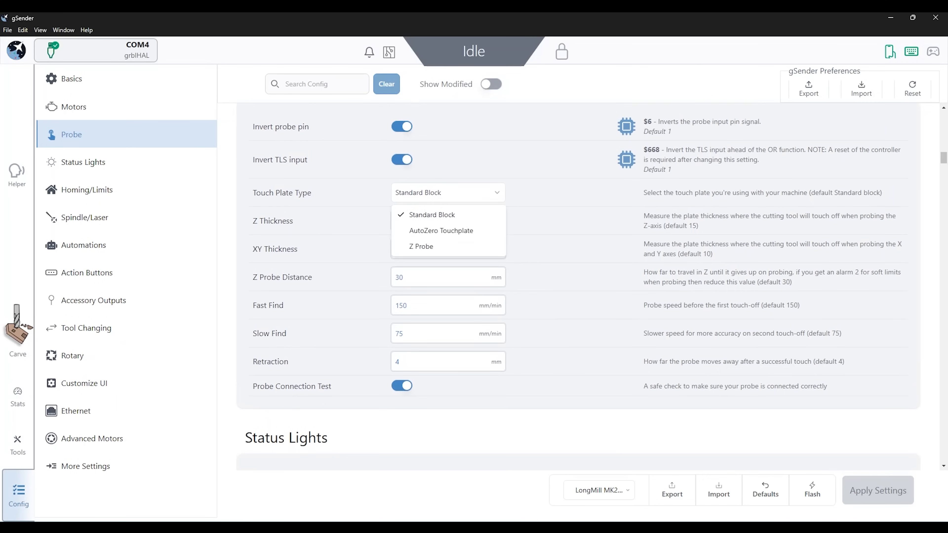
- Keep Standard Block touch plate and set the probing tool diameter to 12.7 mm on Carve
click(432, 215)
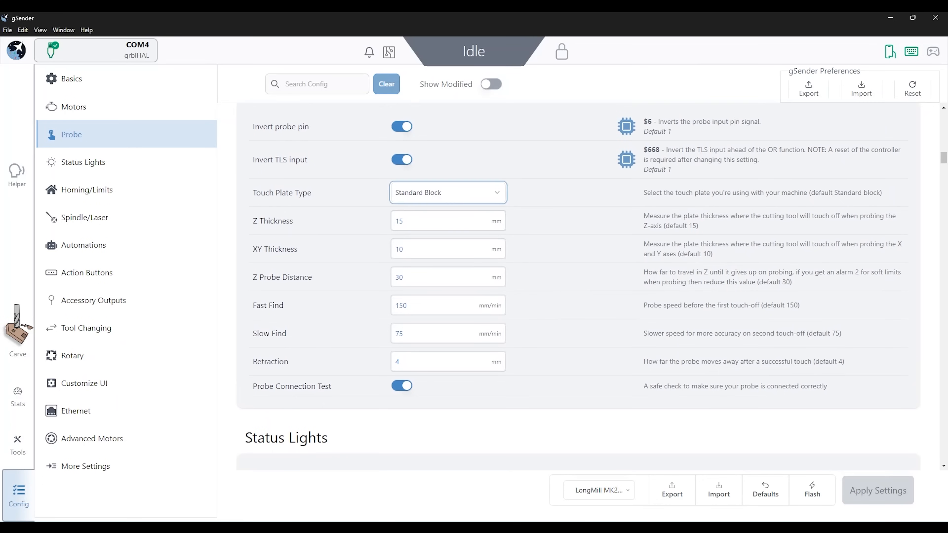
click(18, 332)
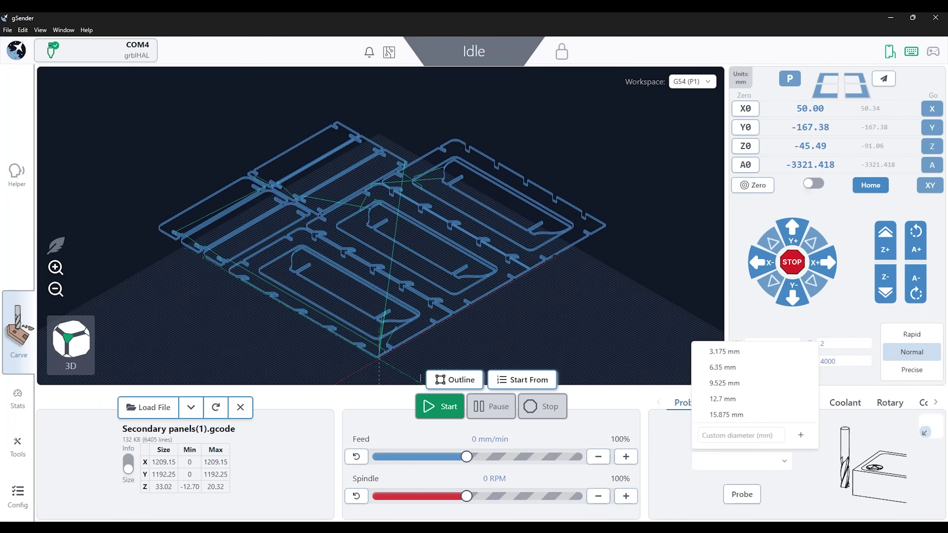
click(722, 398)
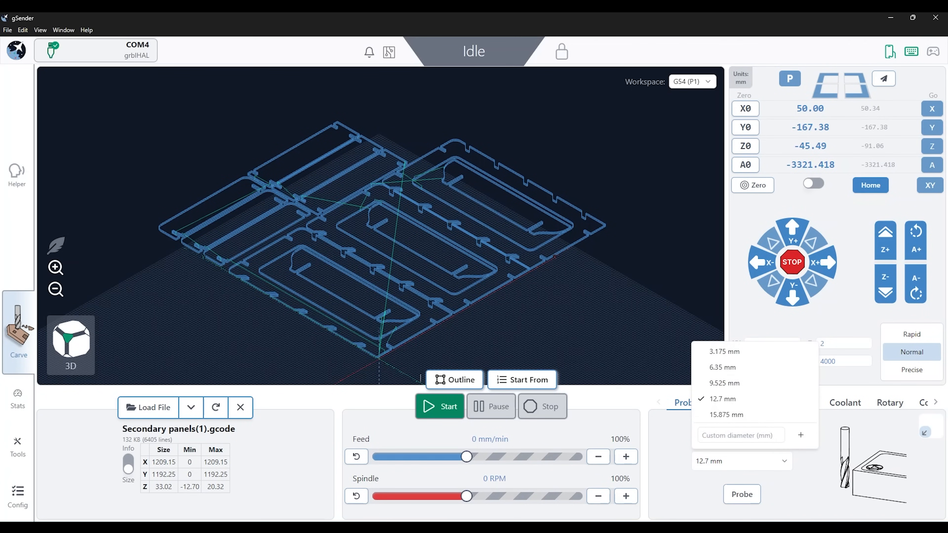
click(721, 367)
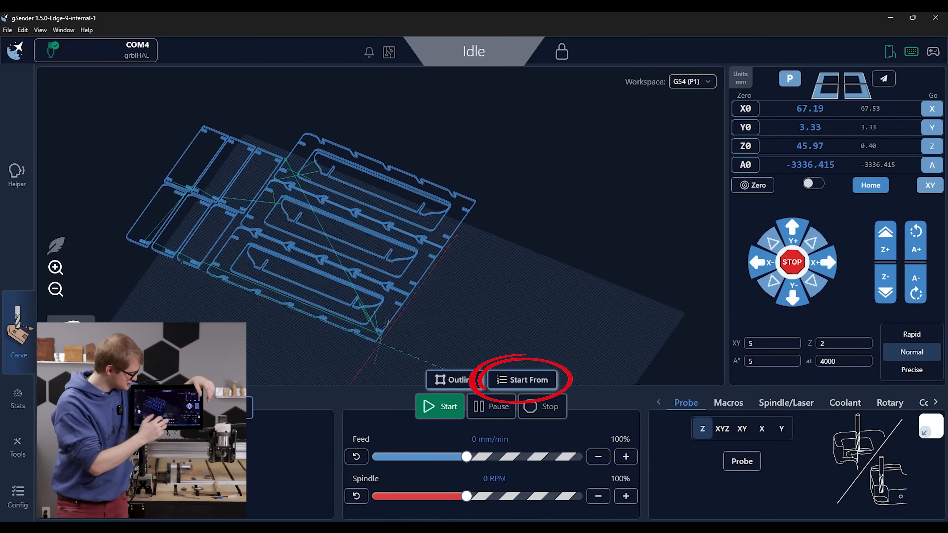
- Show the Start From Line dialog for resuming the interrupted job
click(522, 380)
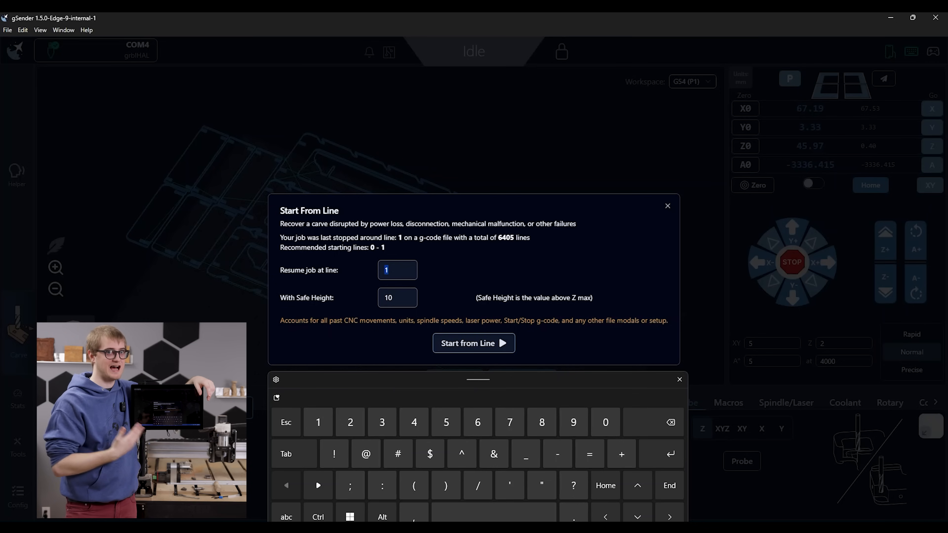
click(667, 206)
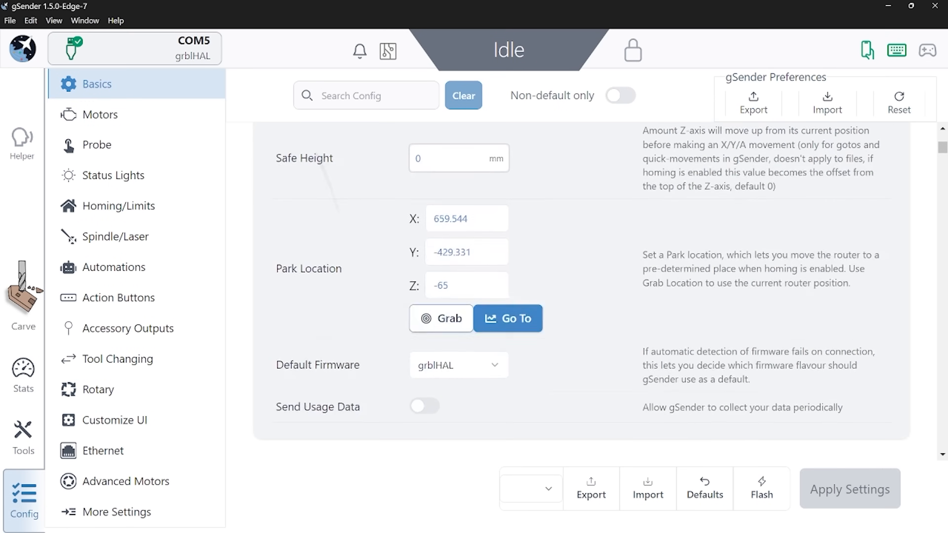
- Grab the router's current position as the park location and apply it
click(441, 317)
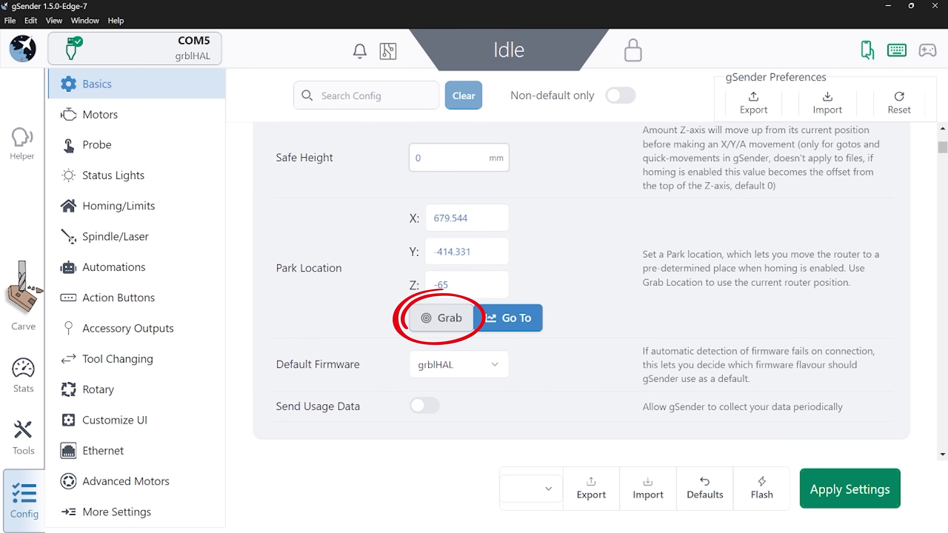
click(441, 317)
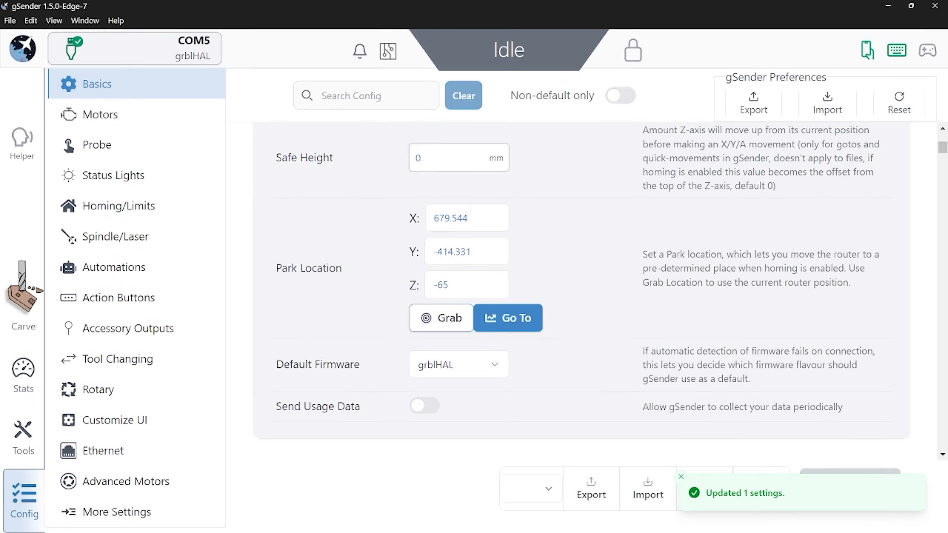
click(466, 218)
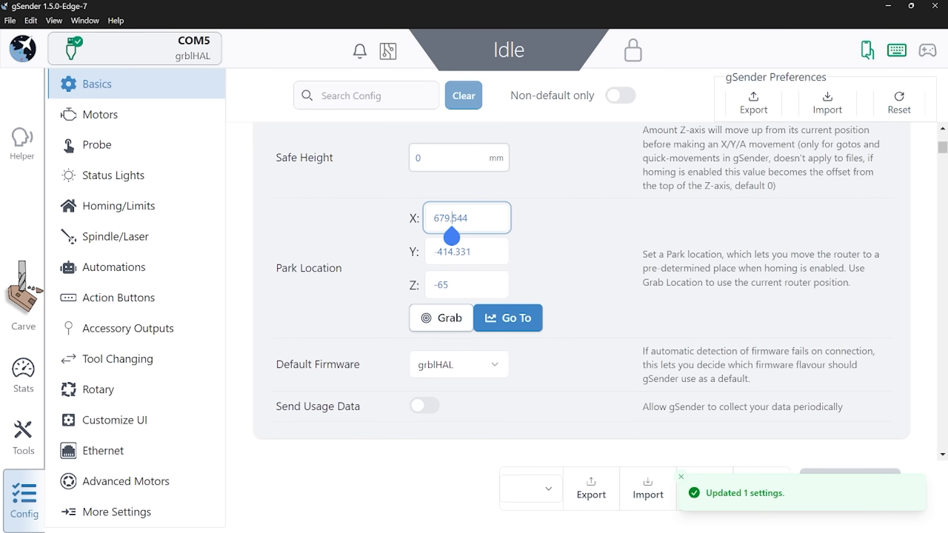
- Return to the Config Basics settings showing safe height 0 mm
click(18, 496)
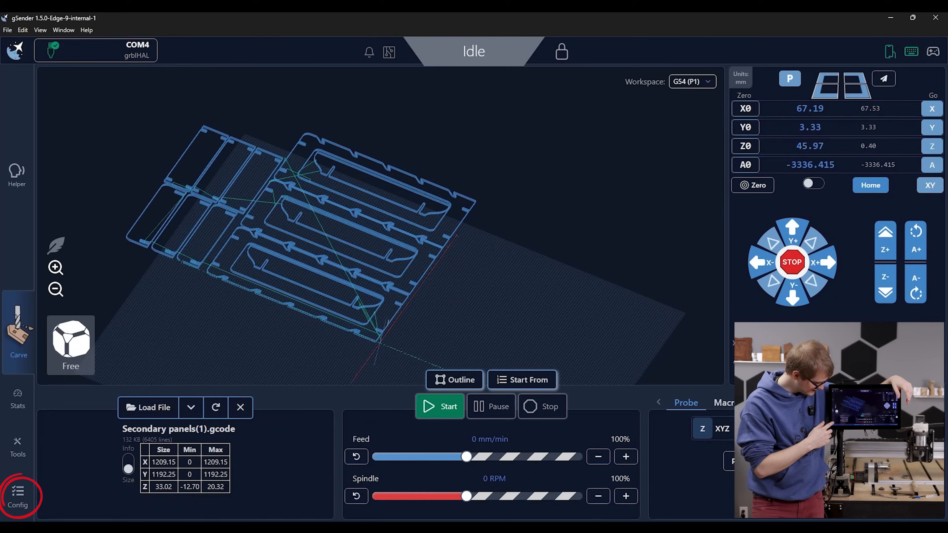
click(19, 495)
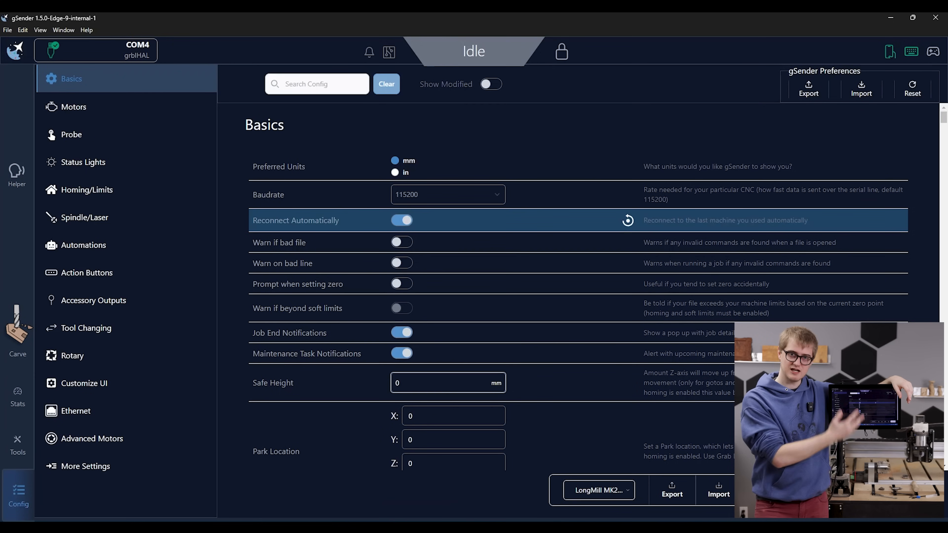